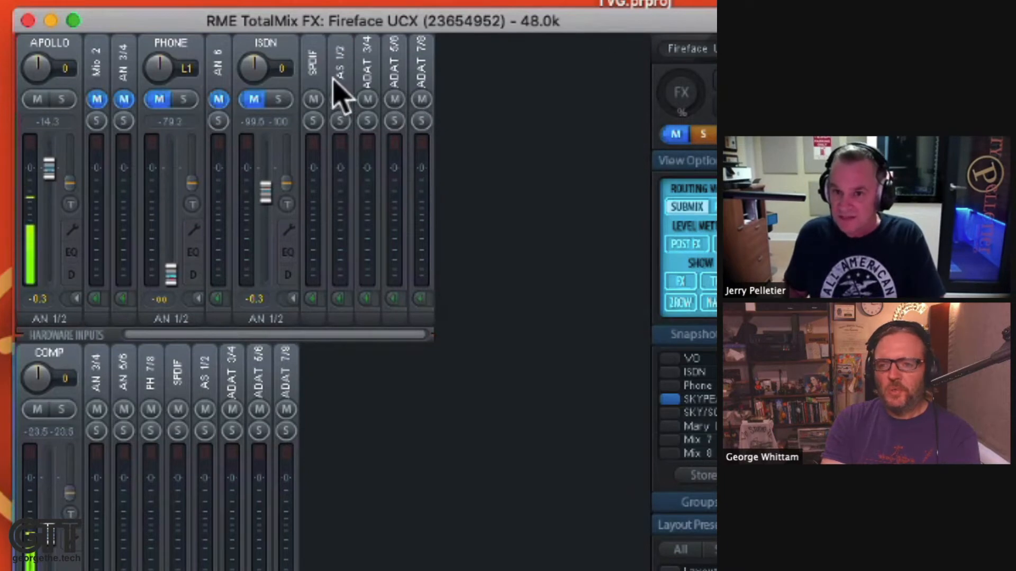
mouse_move(415, 100)
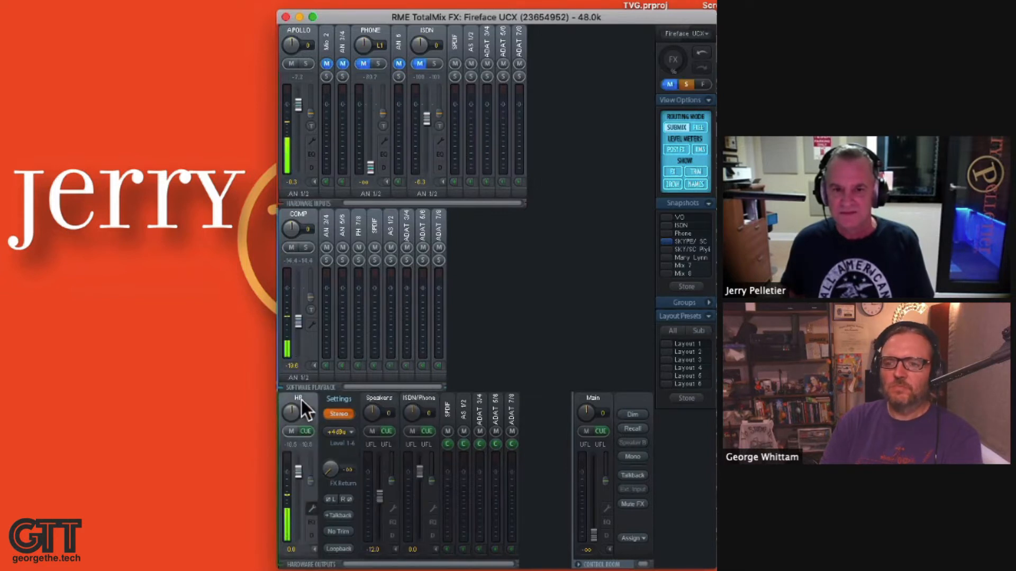
mouse_move(612, 305)
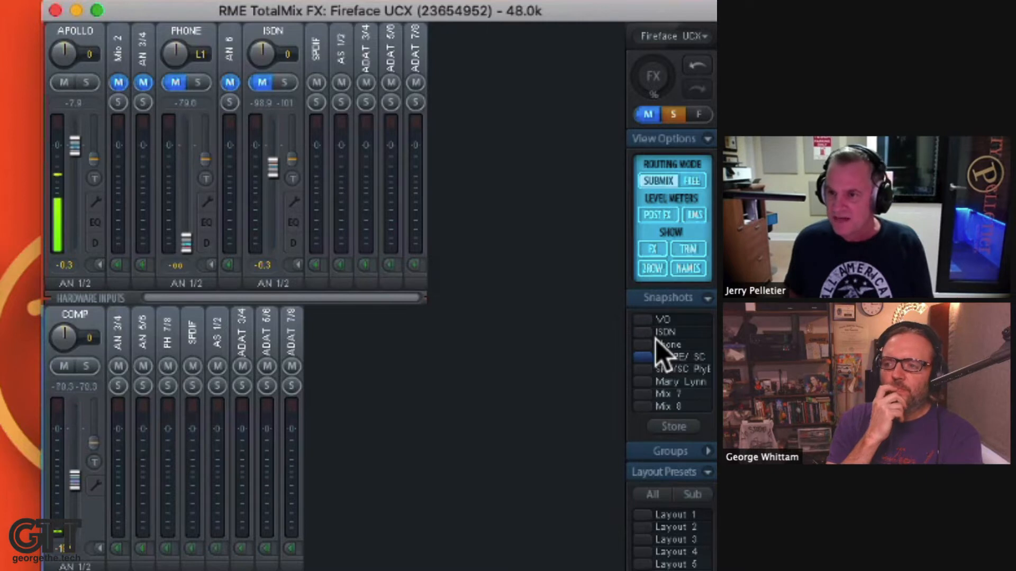
Step: Show the Speakers output's submix by selecting it in the Hardware Outputs row
click(665, 356)
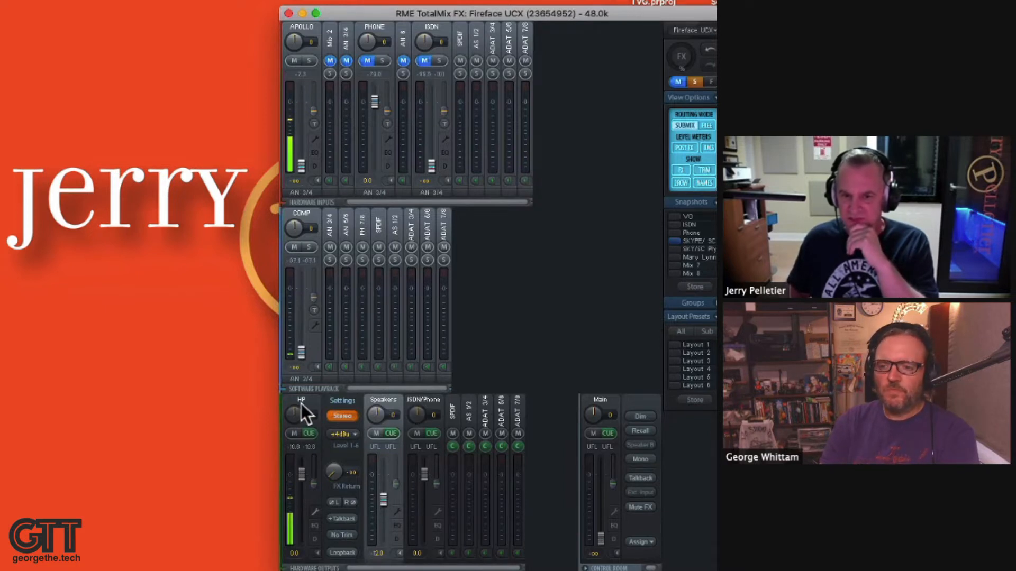
mouse_move(479, 182)
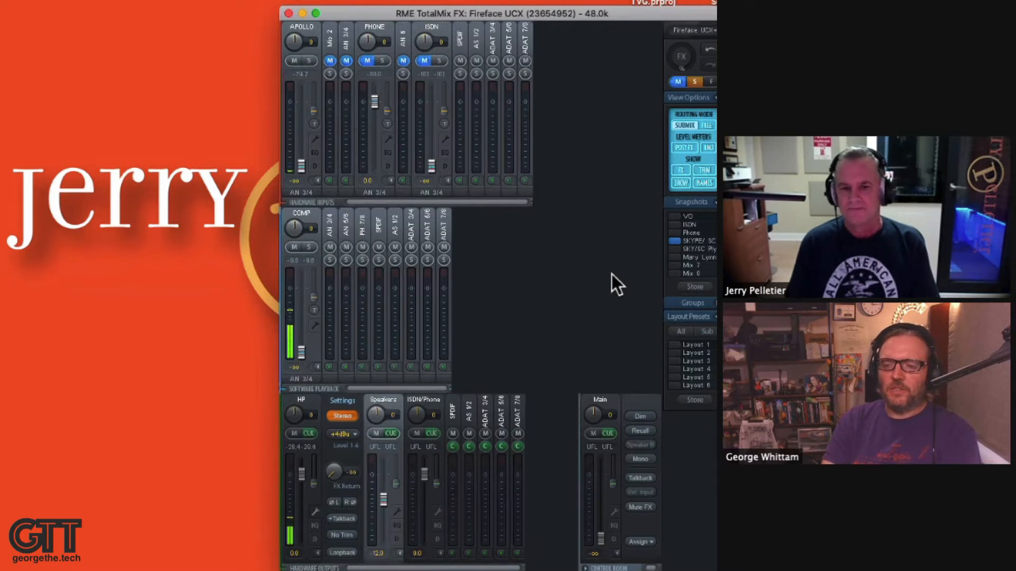
click(343, 552)
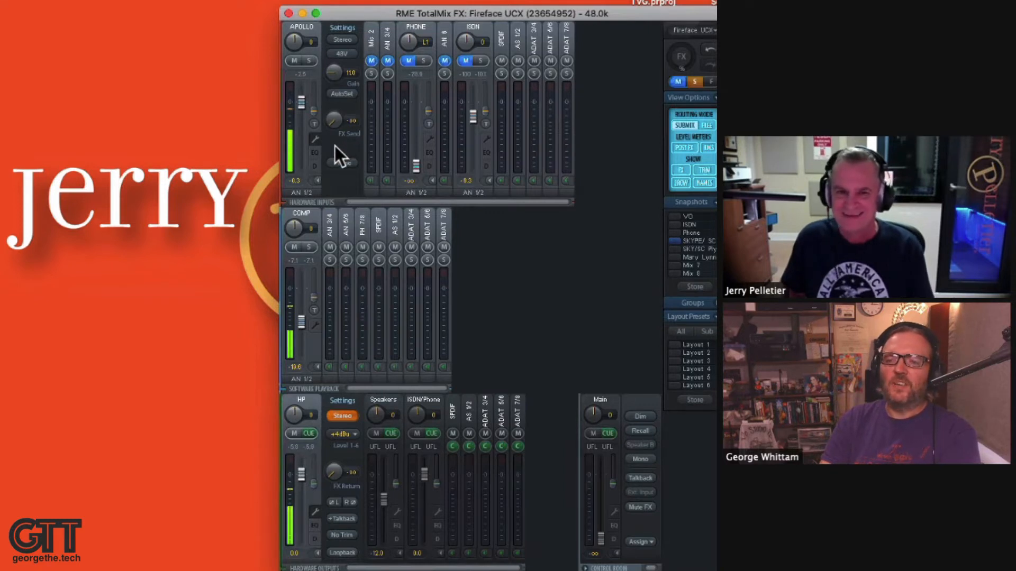
Step: Expand the Apollo input's settings panel with stereo, 48V, gain and FX send options
click(314, 154)
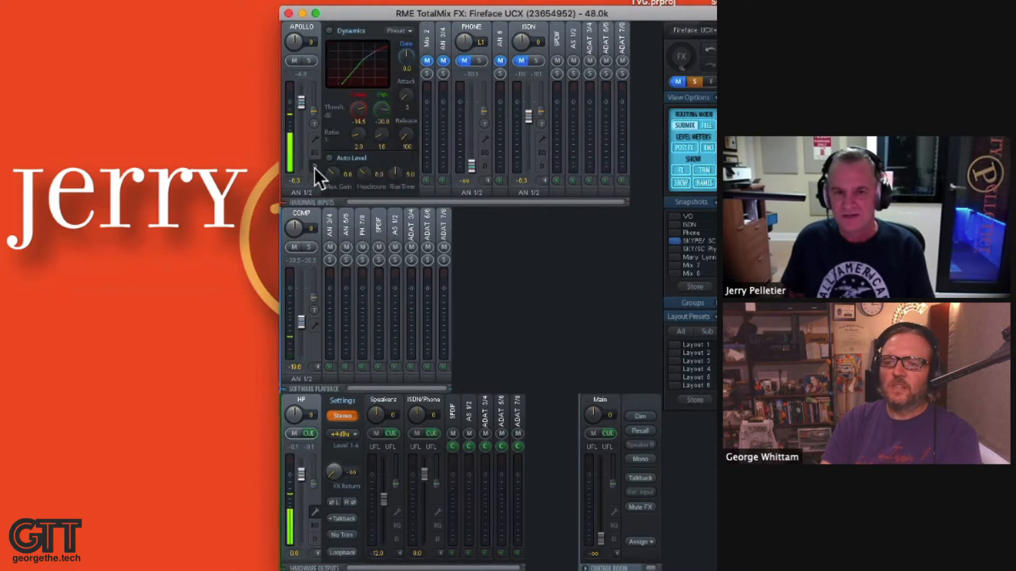
Step: Open the Apollo channel's Dynamics and Auto Level panel
click(314, 152)
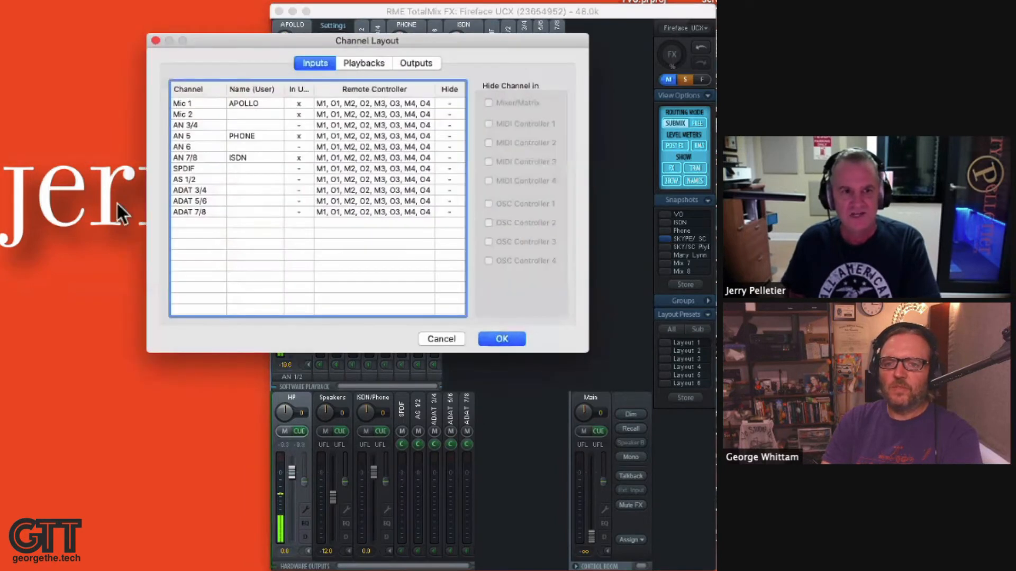
Step: Hide the SPDIF, AS 1/2 and ADAT 3/4–7/8 inputs in the Channel Layout window
click(194, 168)
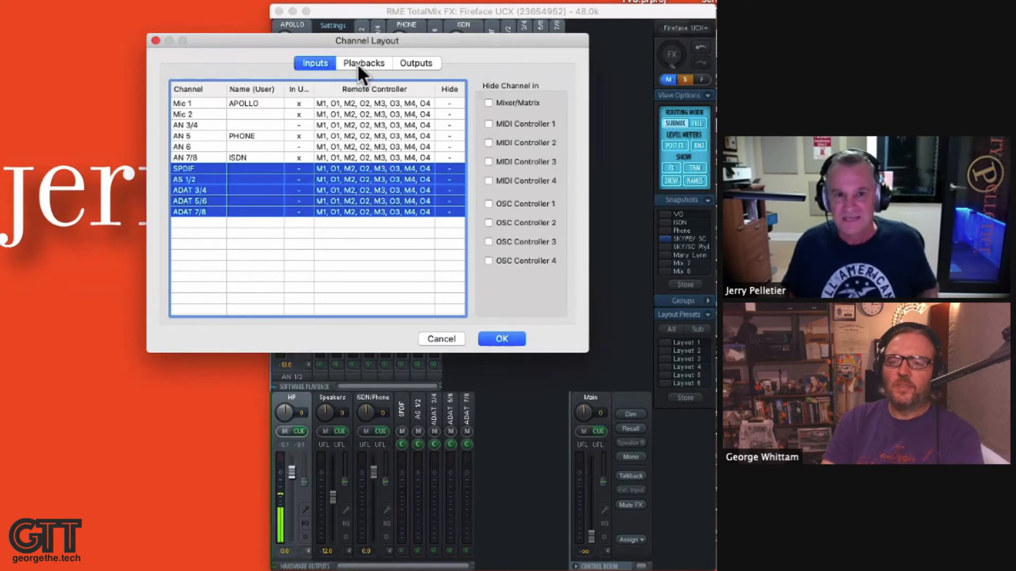
click(416, 63)
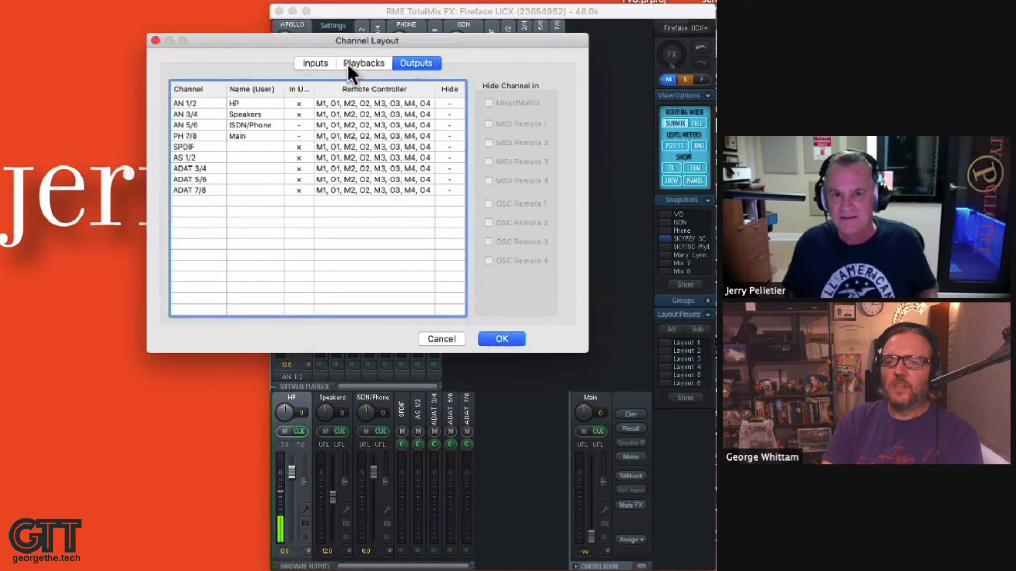
click(315, 62)
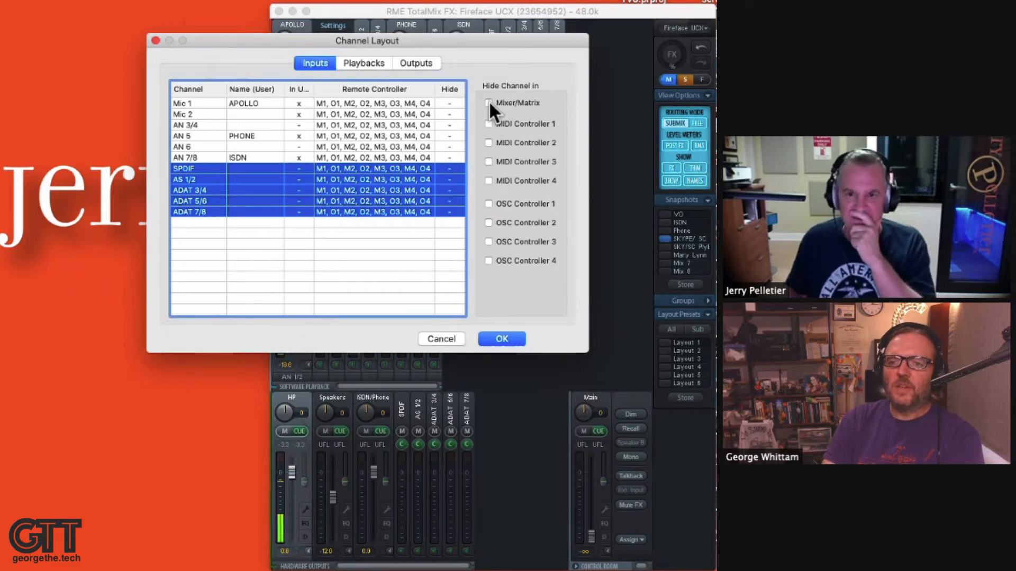
click(488, 104)
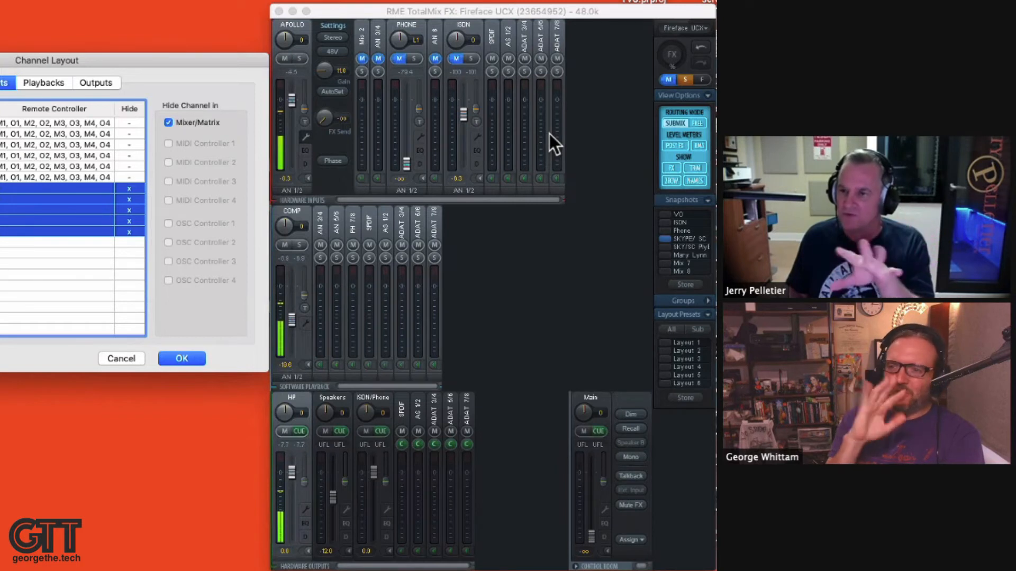
click(182, 358)
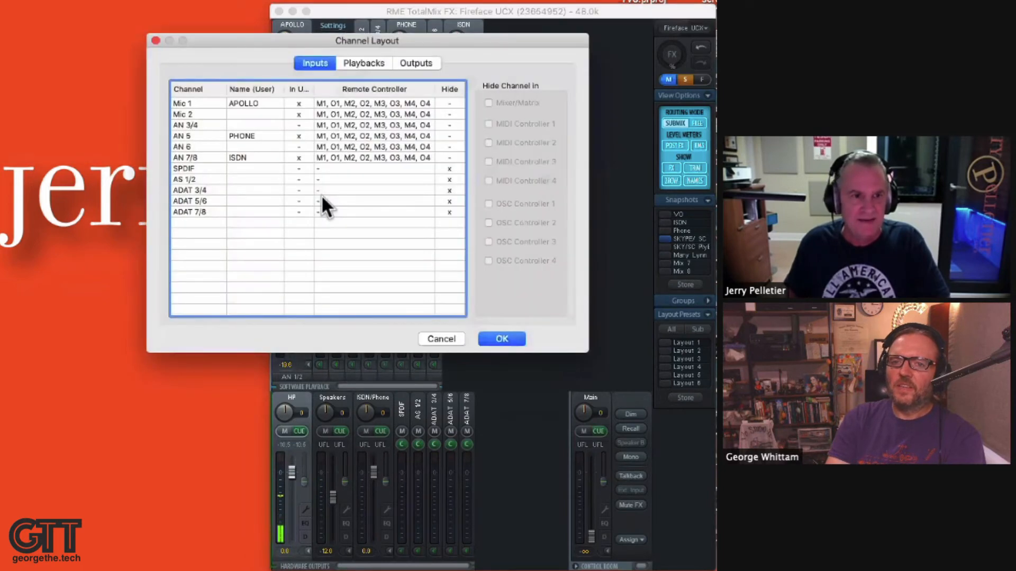
Step: Unhide SPDIF through ADAT 7/8 from Mixer/Matrix and confirm Channel Layout with OK
click(188, 168)
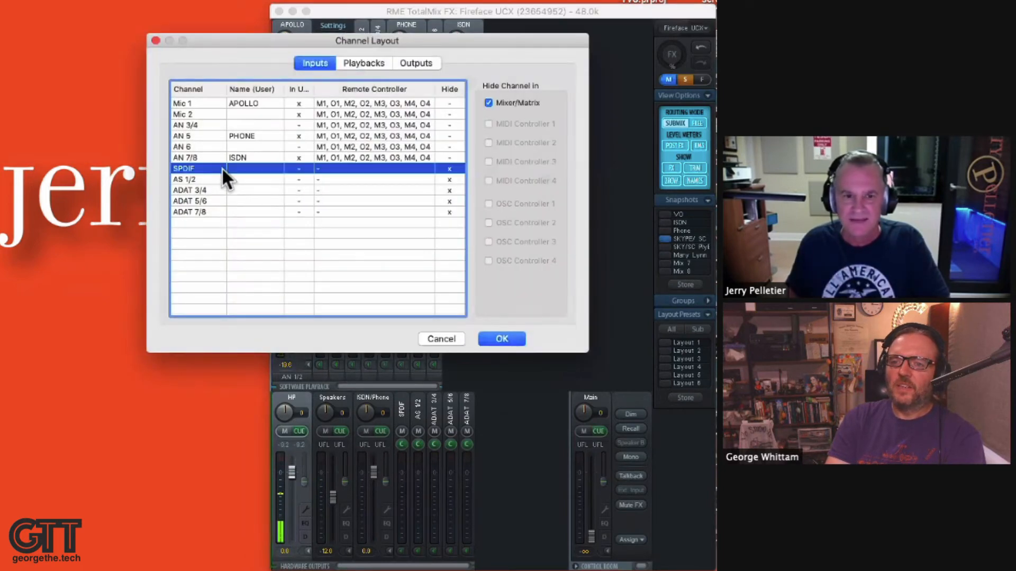
click(221, 201)
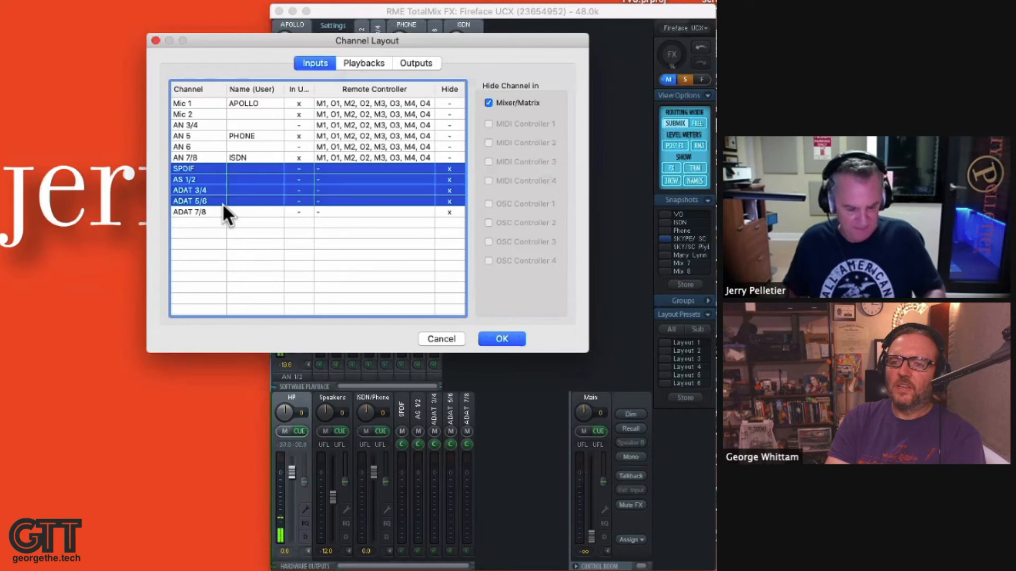
click(188, 212)
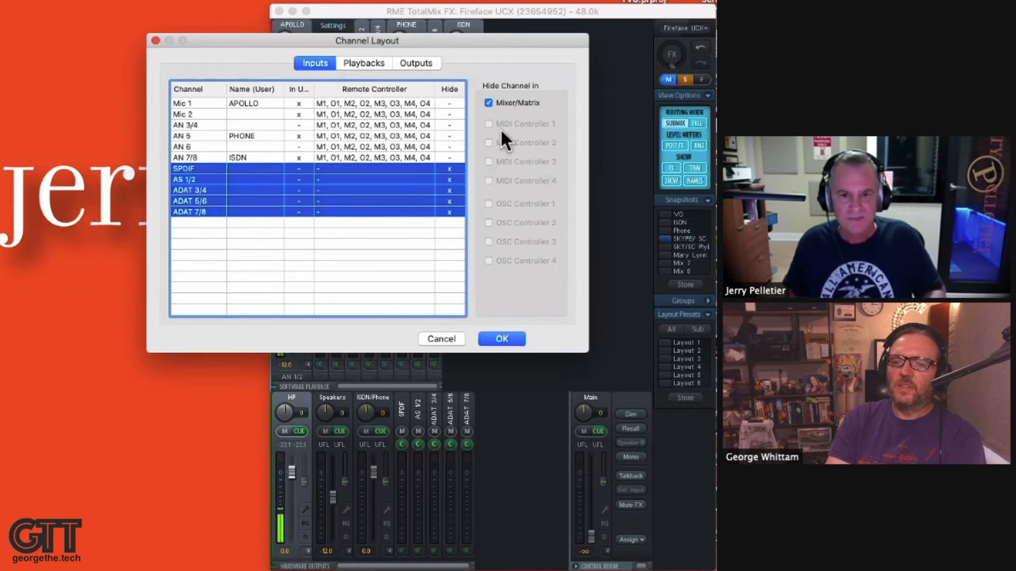
click(488, 102)
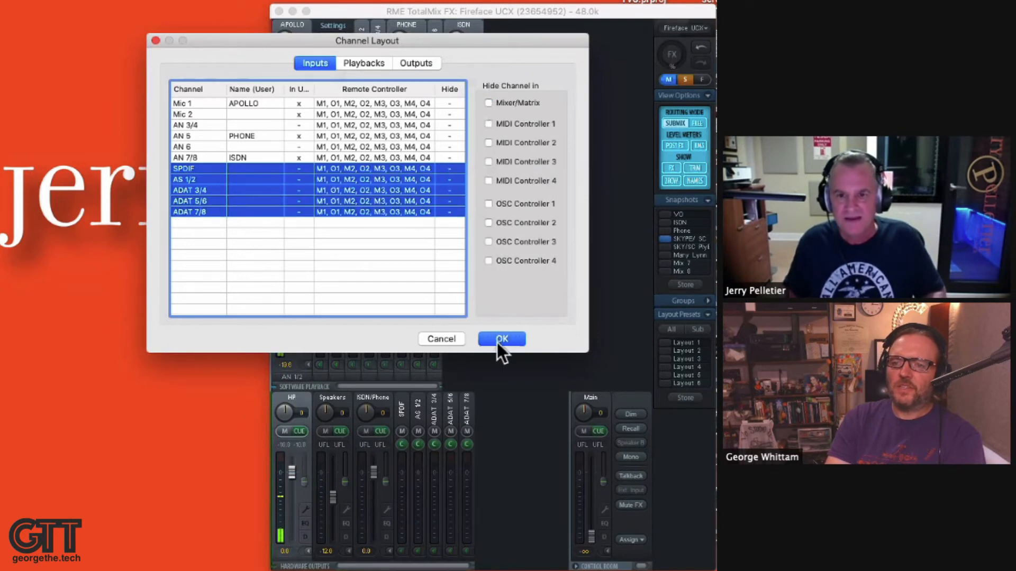
click(500, 338)
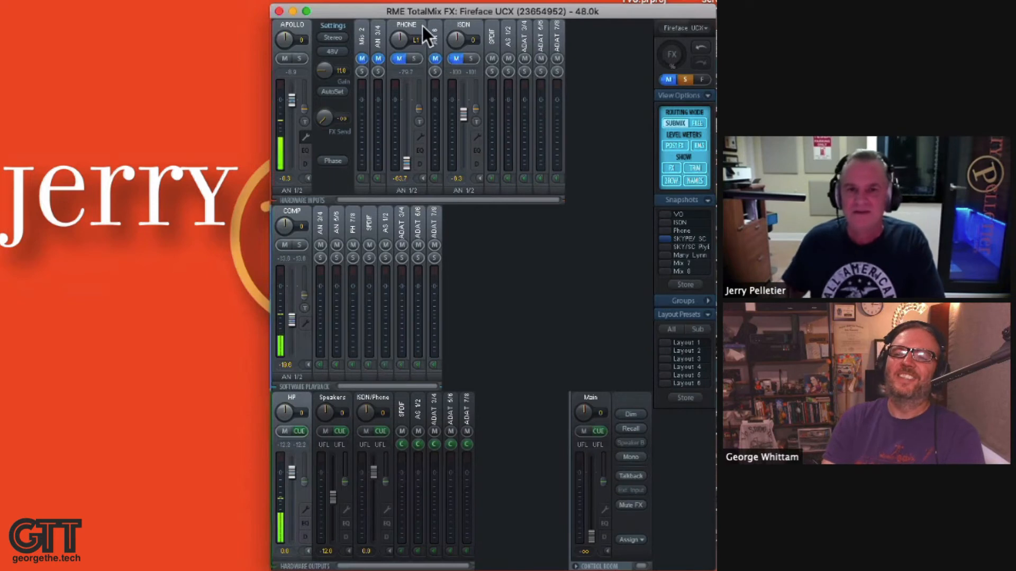
double_click(406, 25)
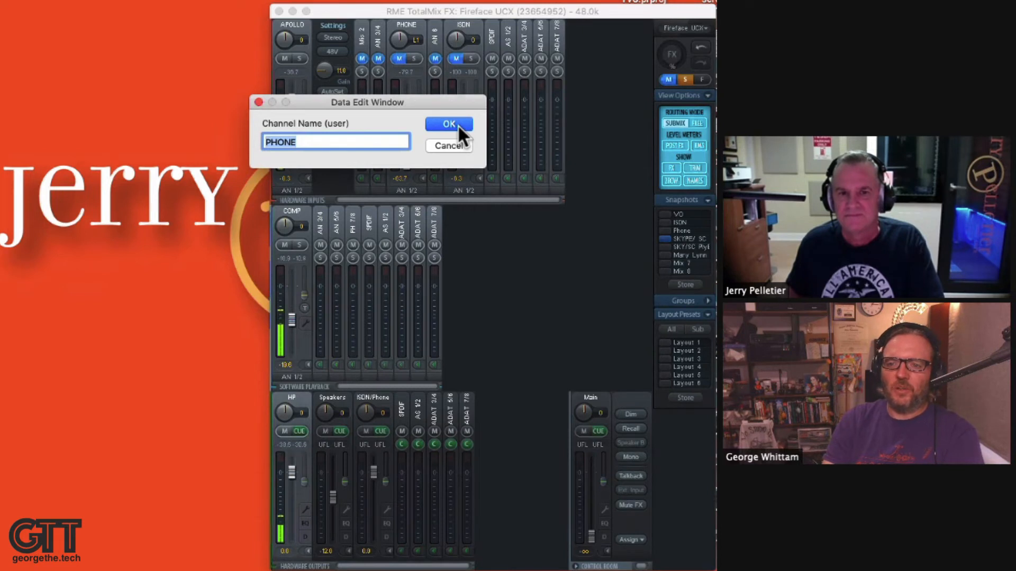
click(448, 124)
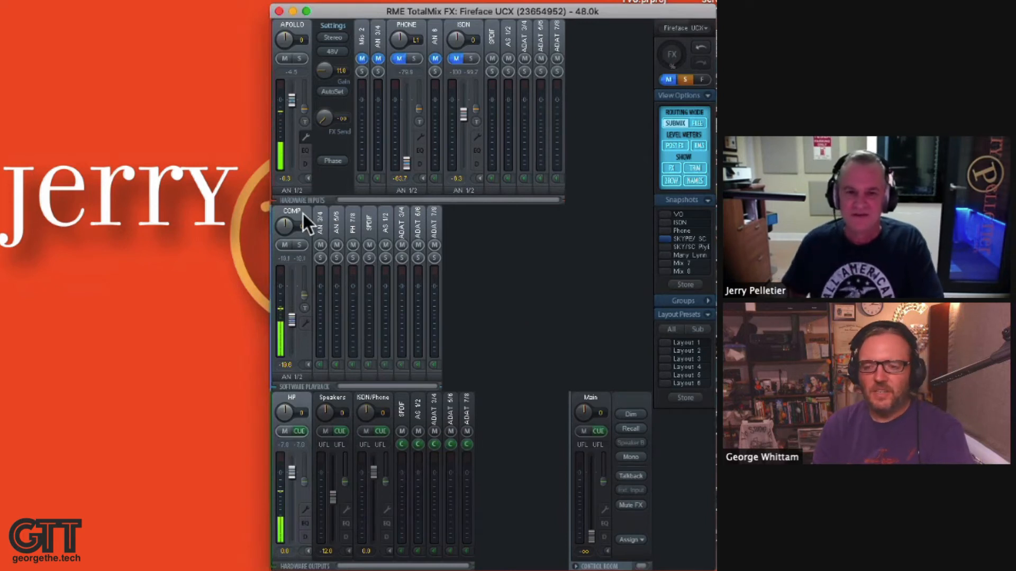
double_click(291, 211)
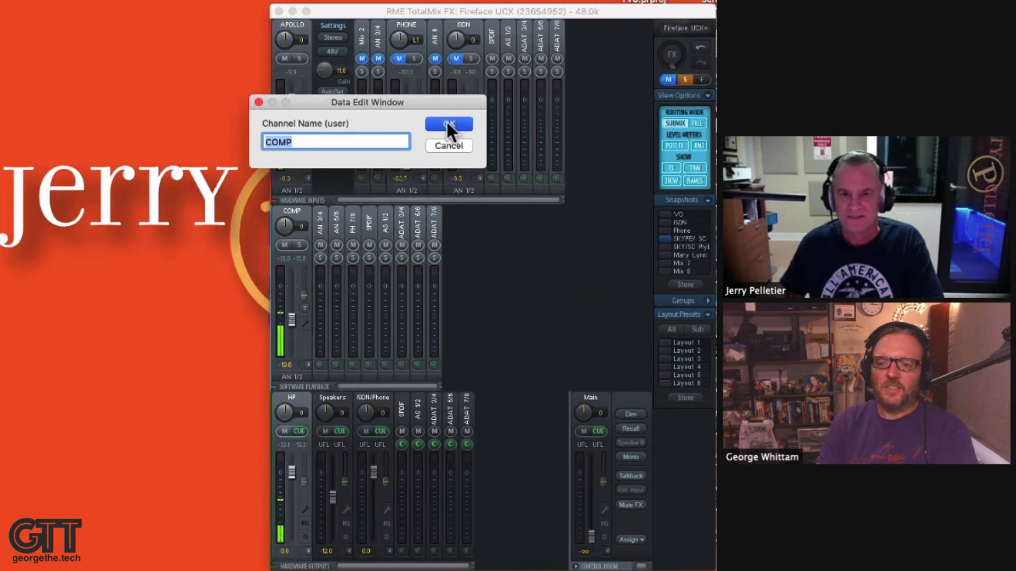
click(448, 124)
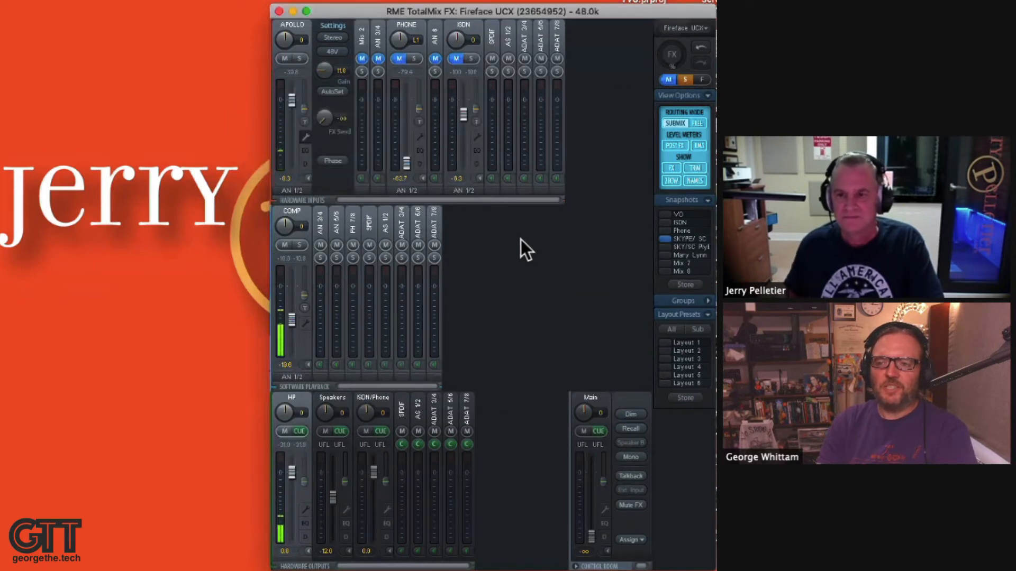